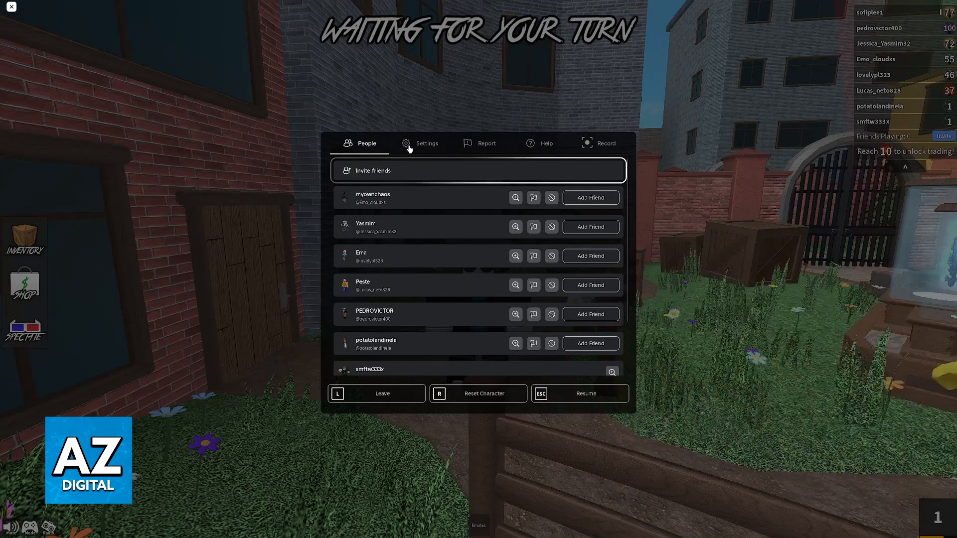
Step: Show the Settings page scrolled to Graphics Mode and Graphics Quality
{"action": "left_click", "coordinate": [419, 144]}
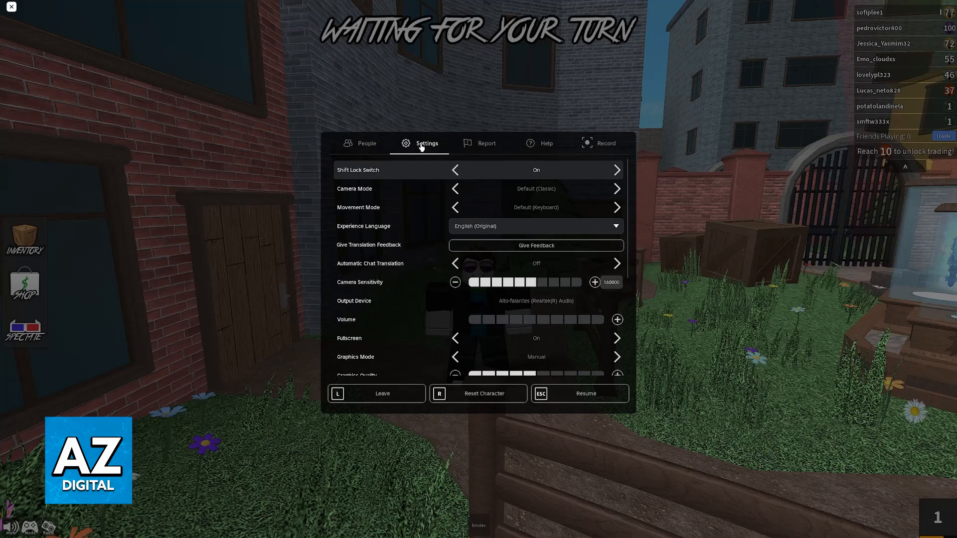
{"action": "scroll", "scroll_direction": "down", "scroll_amount": 3}
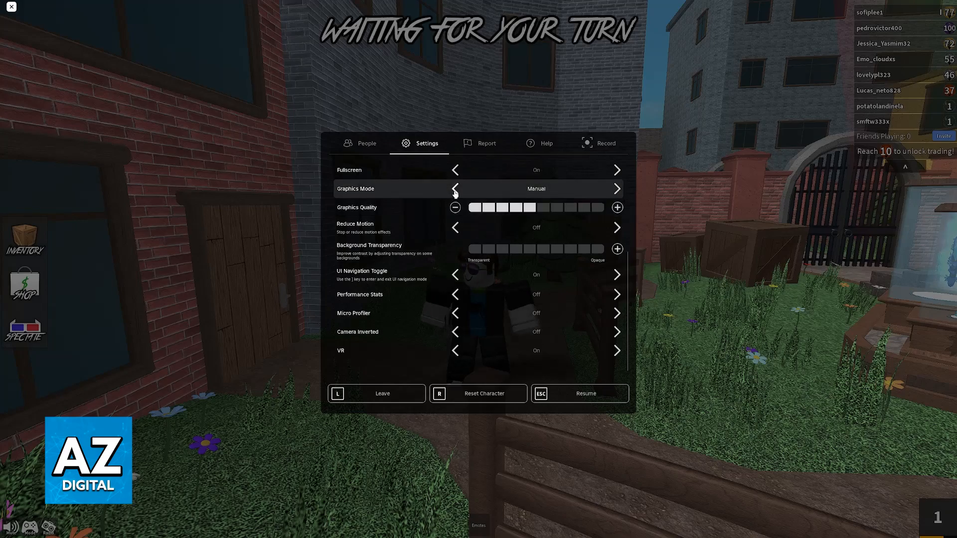
Step: Reduce Graphics Quality to one bar and resume the match
{"action": "left_click", "coordinate": [454, 189]}
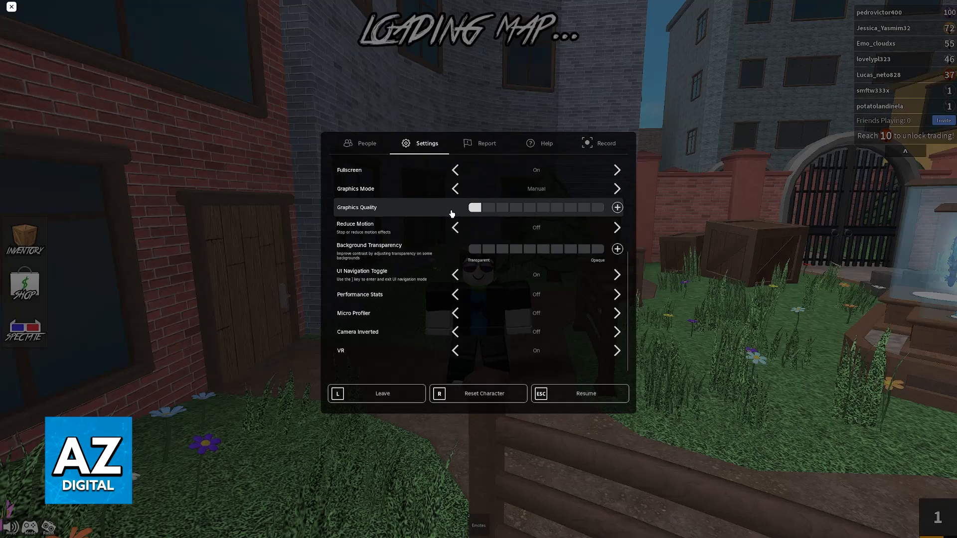
{"action": "left_click", "coordinate": [617, 207]}
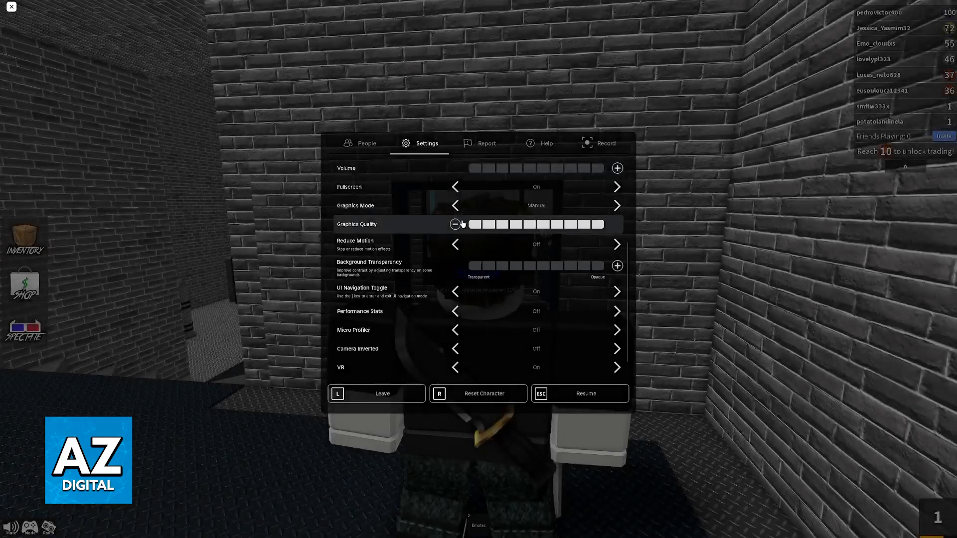
{"action": "left_click", "coordinate": [455, 224]}
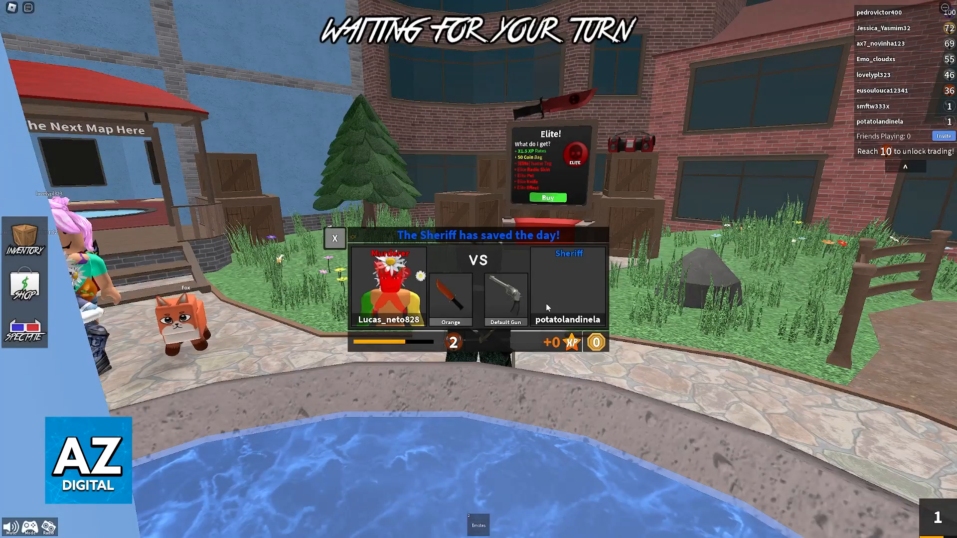
Step: Dismiss round results and show settings with Graphics Quality at minimum
{"action": "left_click", "coordinate": [335, 251]}
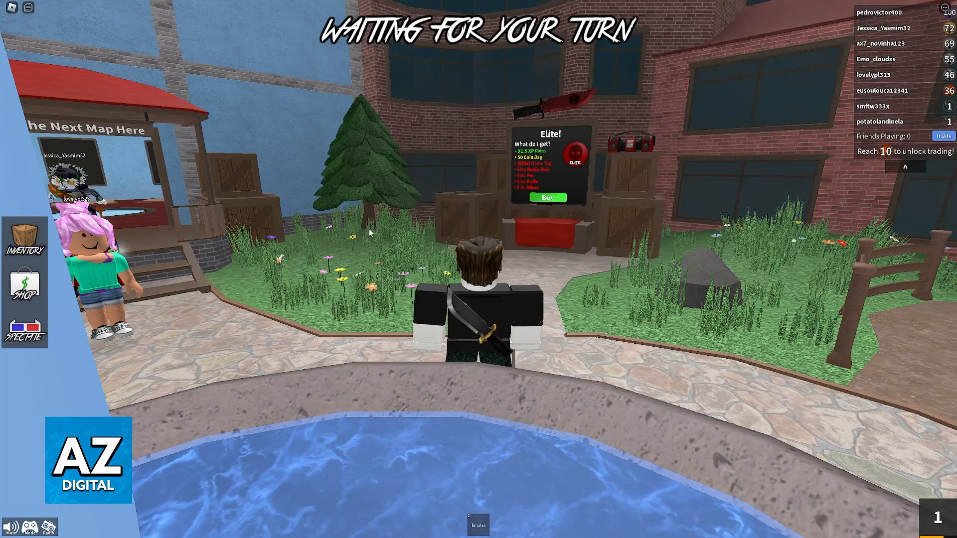
{"action": "key", "text": "Escape"}
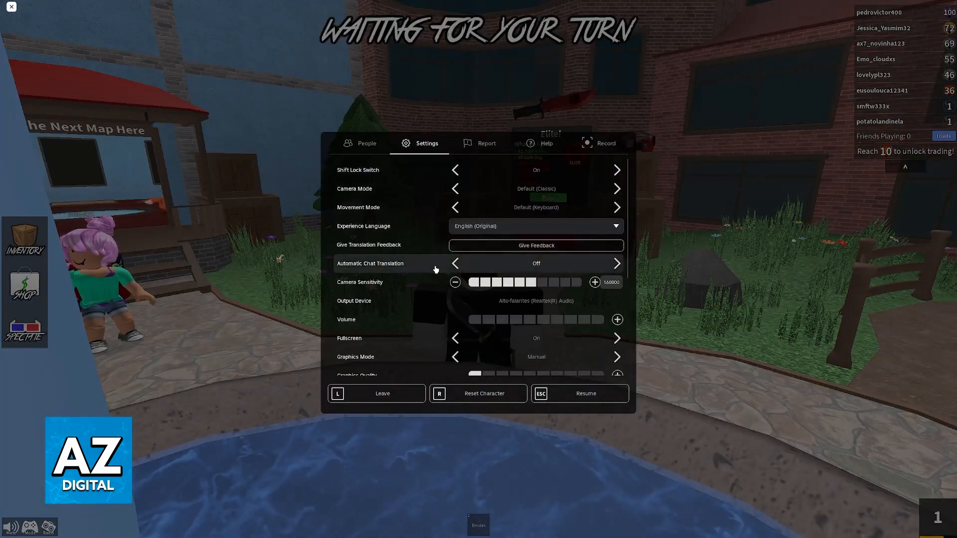
{"action": "scroll", "scroll_direction": "down", "scroll_amount": 3}
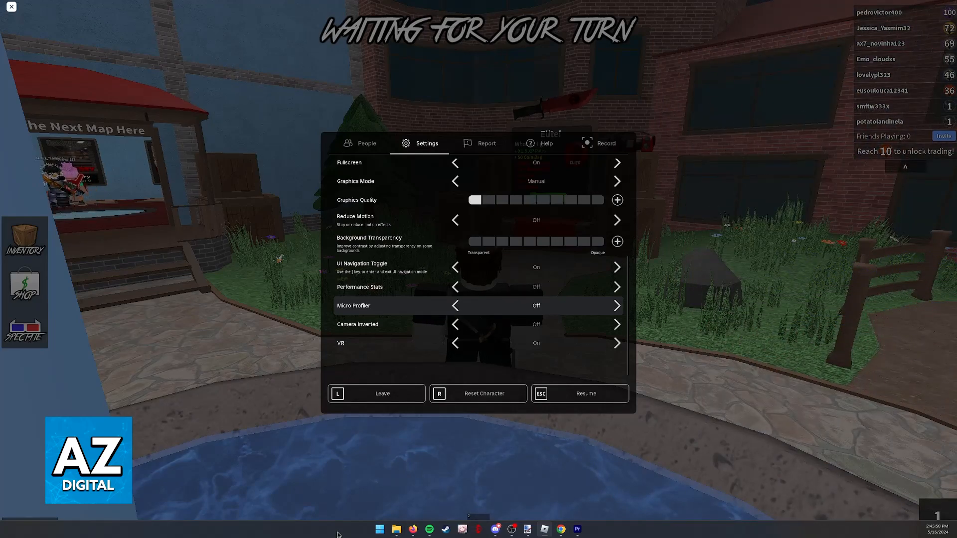
Step: Resume the game, returning the character to the lobby near the fountain
{"action": "left_click", "coordinate": [581, 394]}
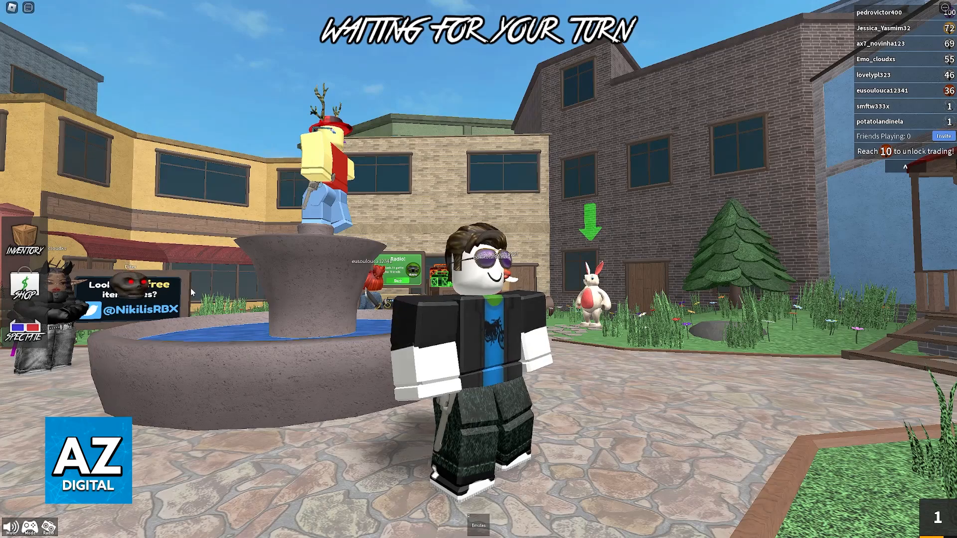
Step: Show settings with Graphics Mode on Manual and Graphics Quality at minimum
{"action": "key", "text": "Escape"}
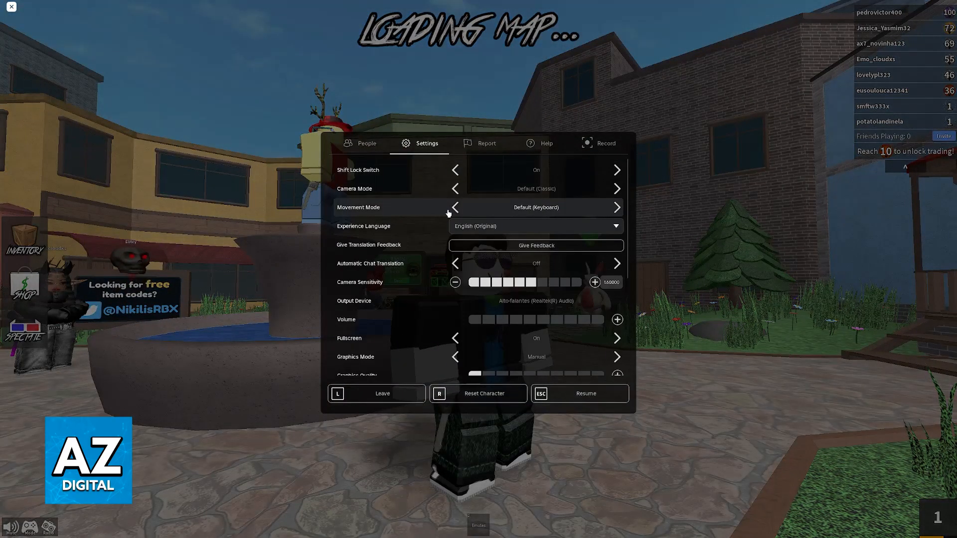
{"action": "scroll", "scroll_direction": "down", "scroll_amount": 3}
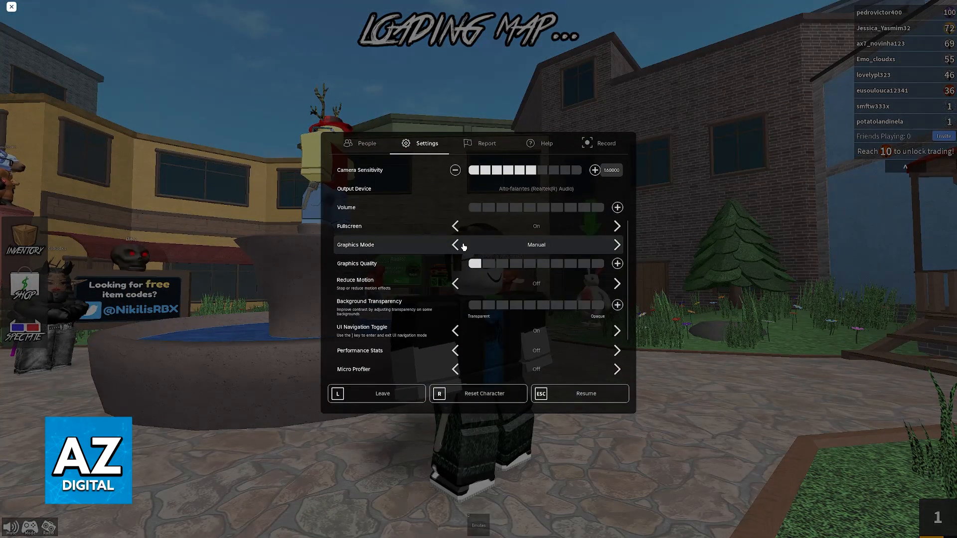